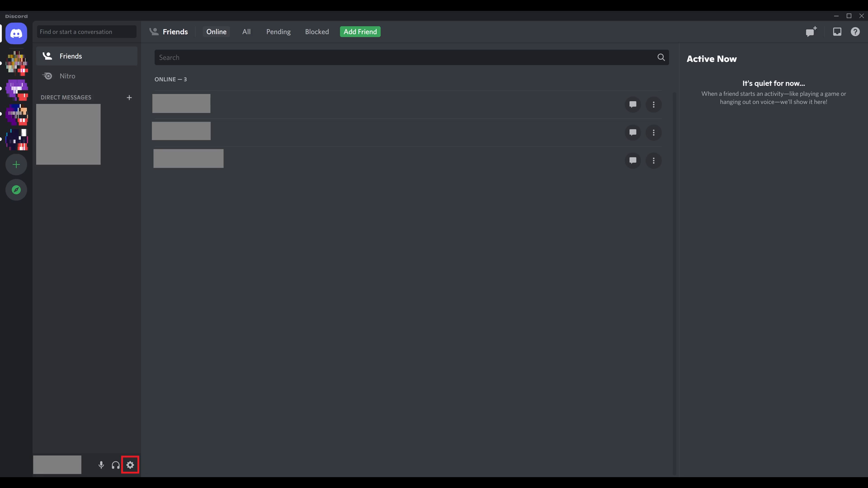
# Open User Settings from the gear icon beside the username.
pyautogui.click(130, 465)
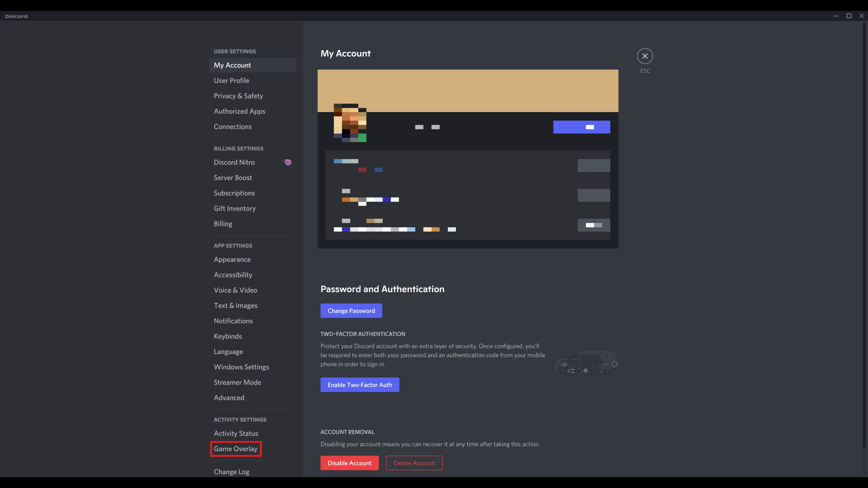
# Go to the Game Overlay page under Activity Settings.
pyautogui.click(235, 449)
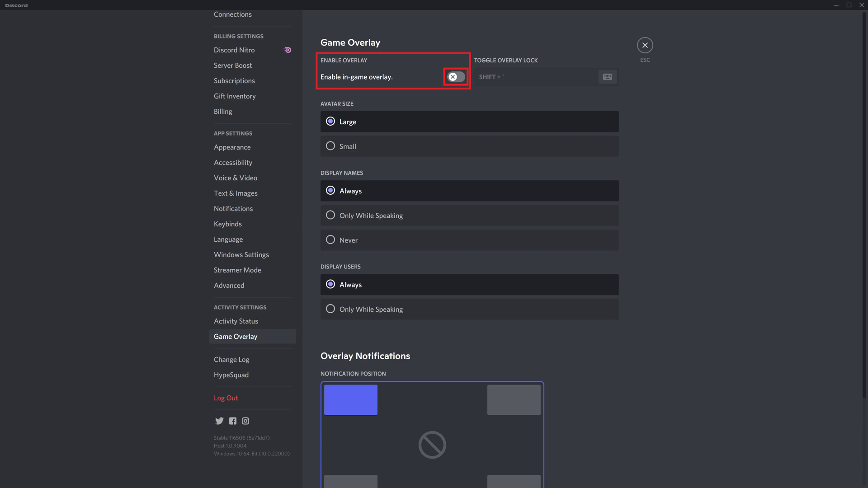
# Switch on Enable in-game overlay, with the lock shortcut Shift + backtick.
pyautogui.click(454, 76)
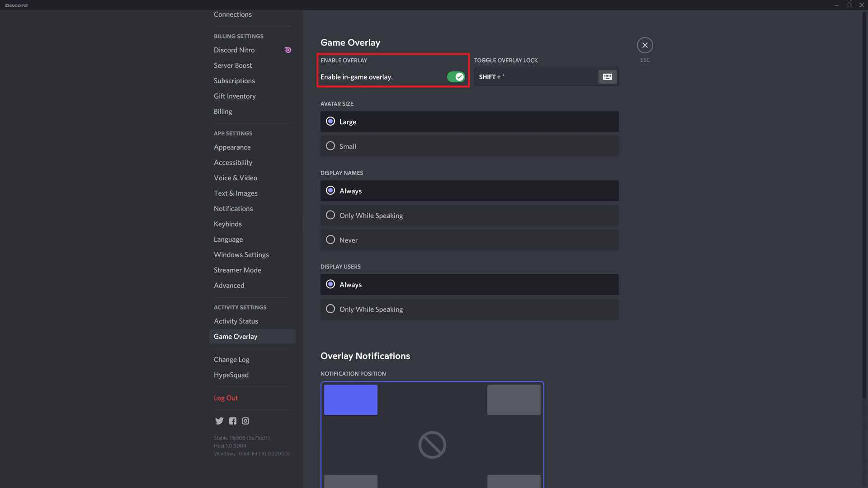
pyautogui.click(545, 77)
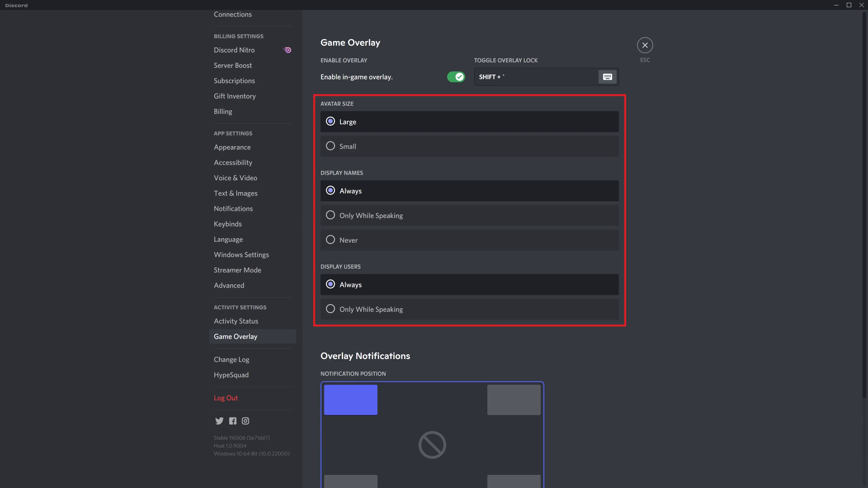
pyautogui.scroll(-3)
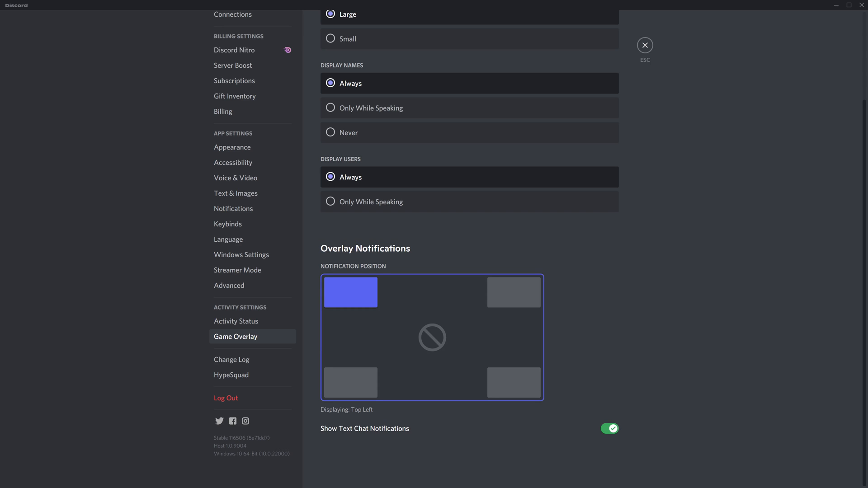
pyautogui.moveTo(235, 321)
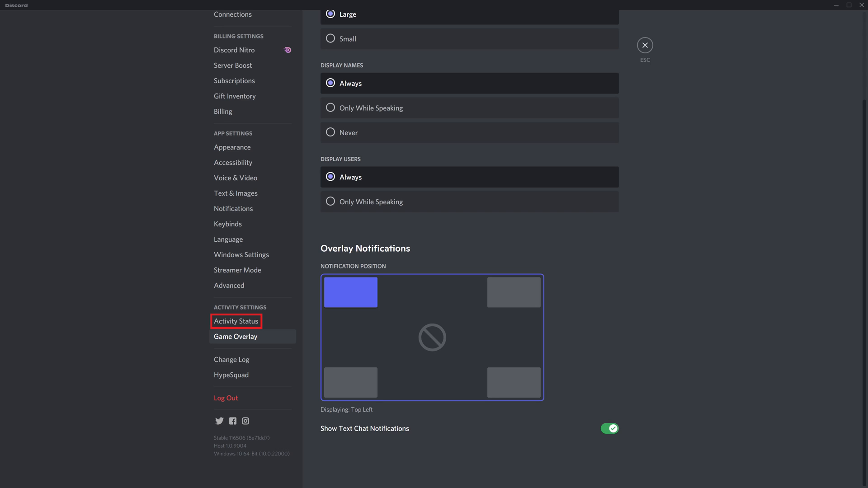
# Show the Activity Status page listing the current game and added games.
pyautogui.click(235, 321)
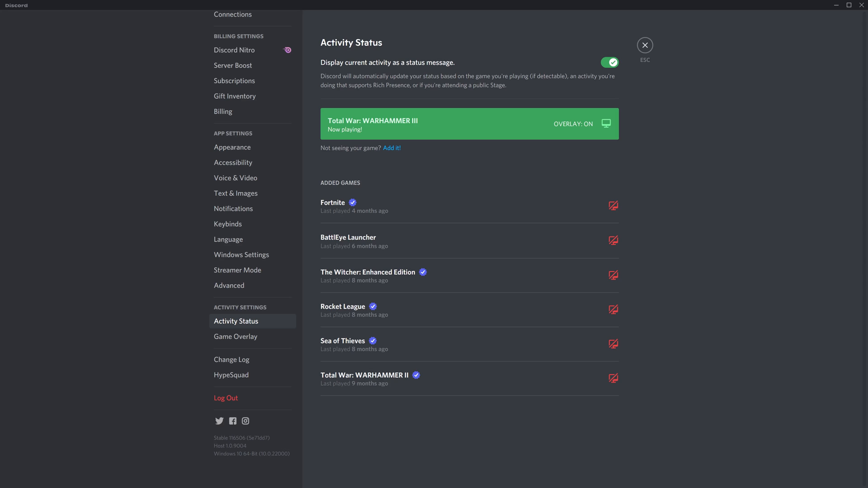